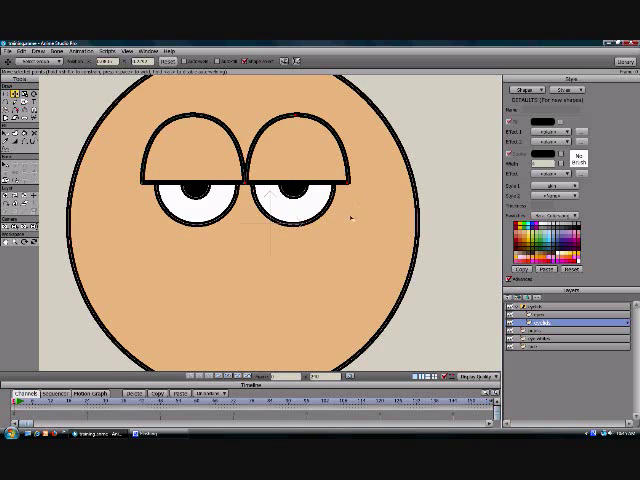
mouse_move(480, 254)
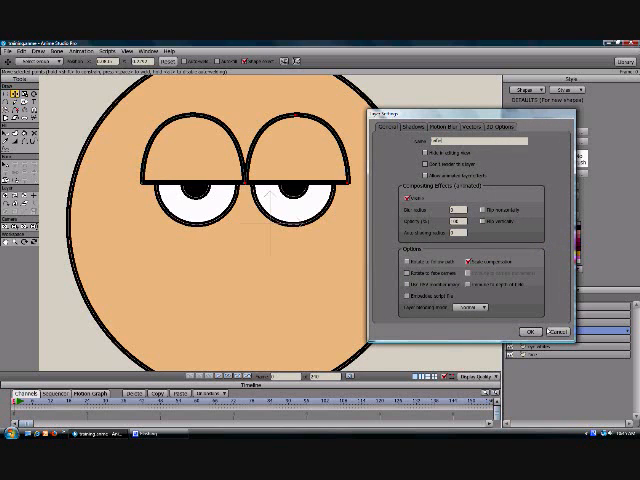
Select the part-way eyelid sub-layer so the lids sit partly over the eyes.
click(524, 332)
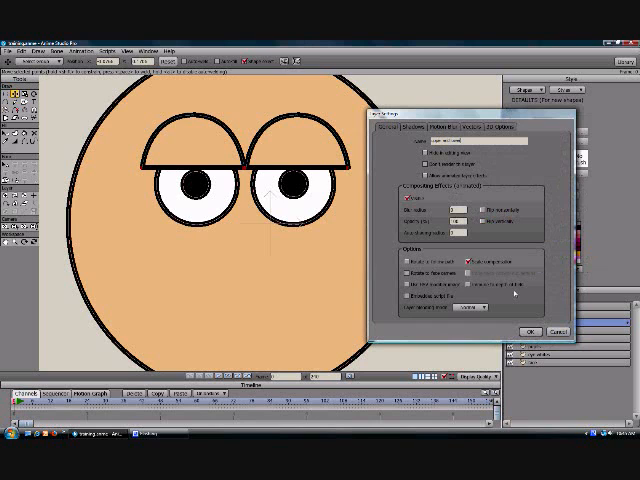
Select the open-eyes sub-layer so the face shows wide-open eyes with no eyelids.
click(522, 332)
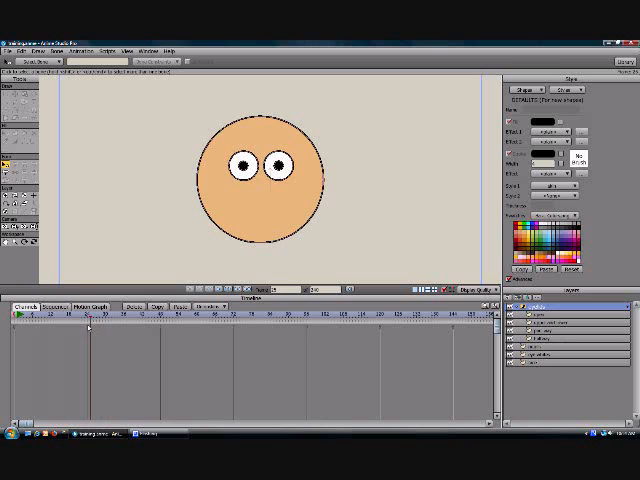
click(88, 326)
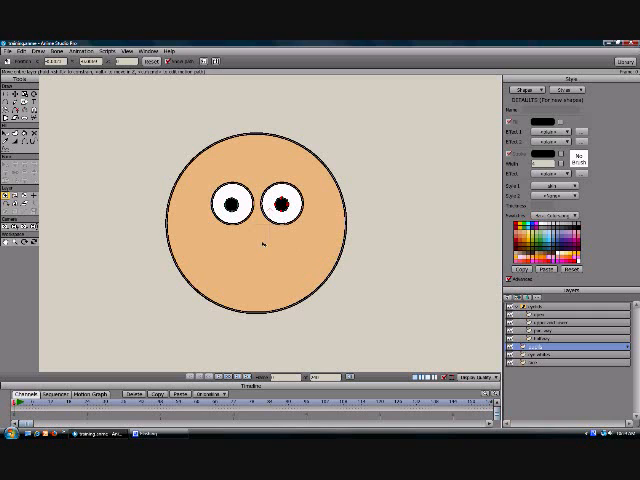
mouse_move(282, 260)
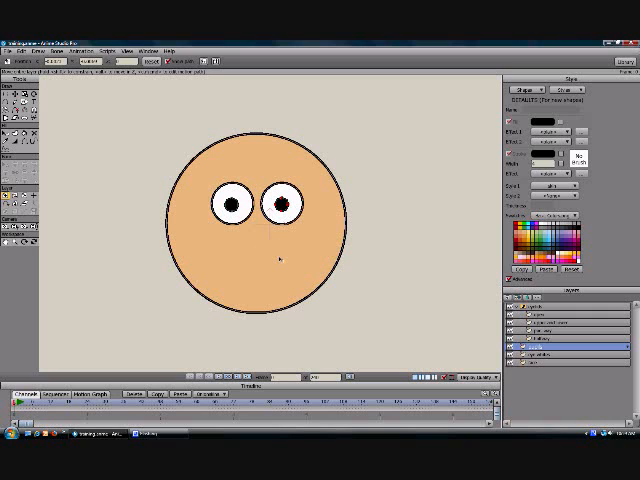